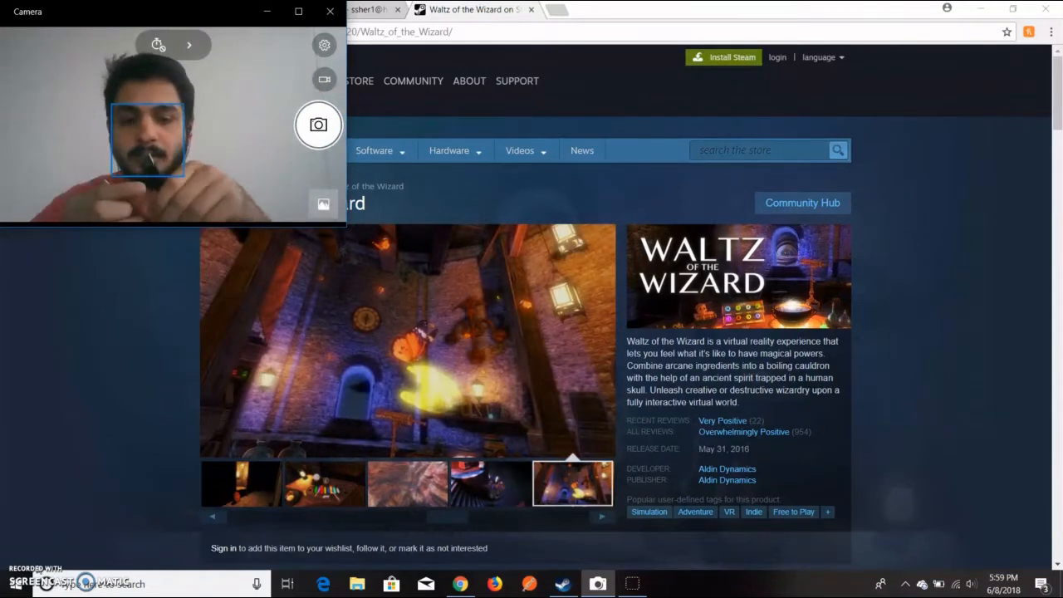
Browse three Waltz of the Wizard gameplay screenshots on the Steam page
left_click(240, 483)
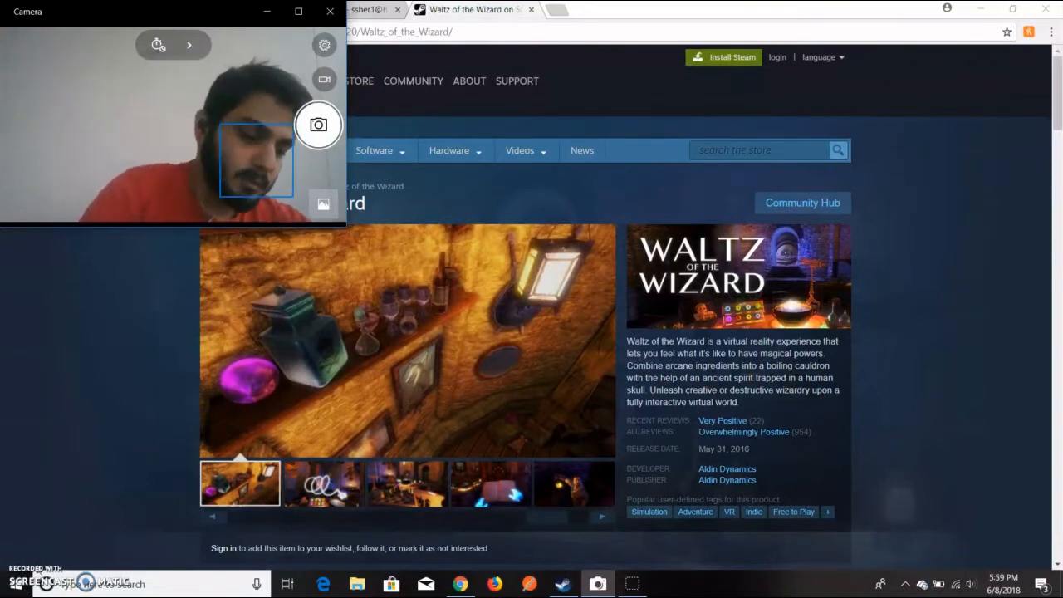
left_click(322, 482)
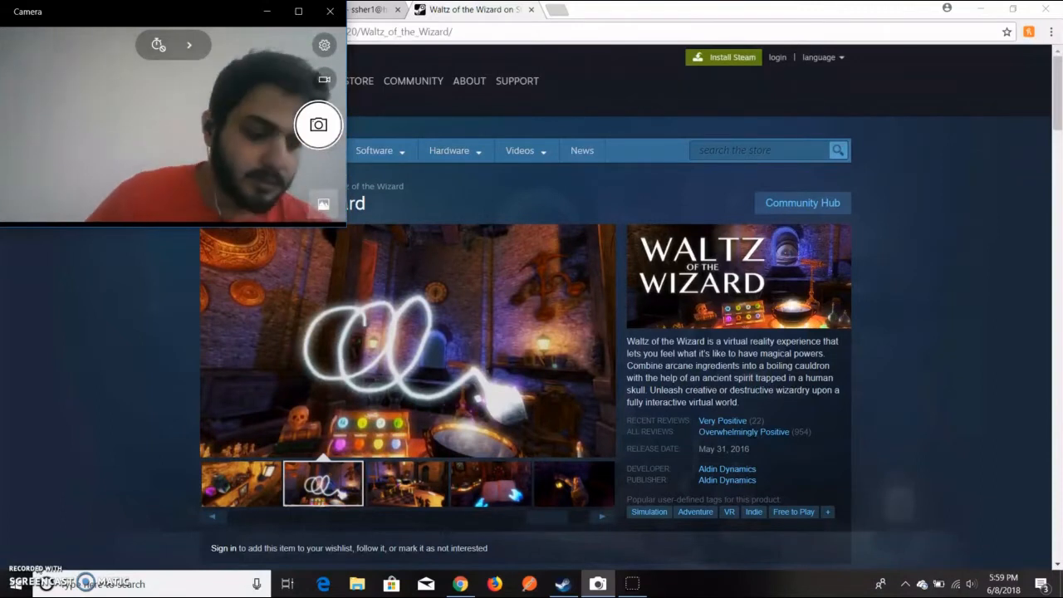
left_click(405, 483)
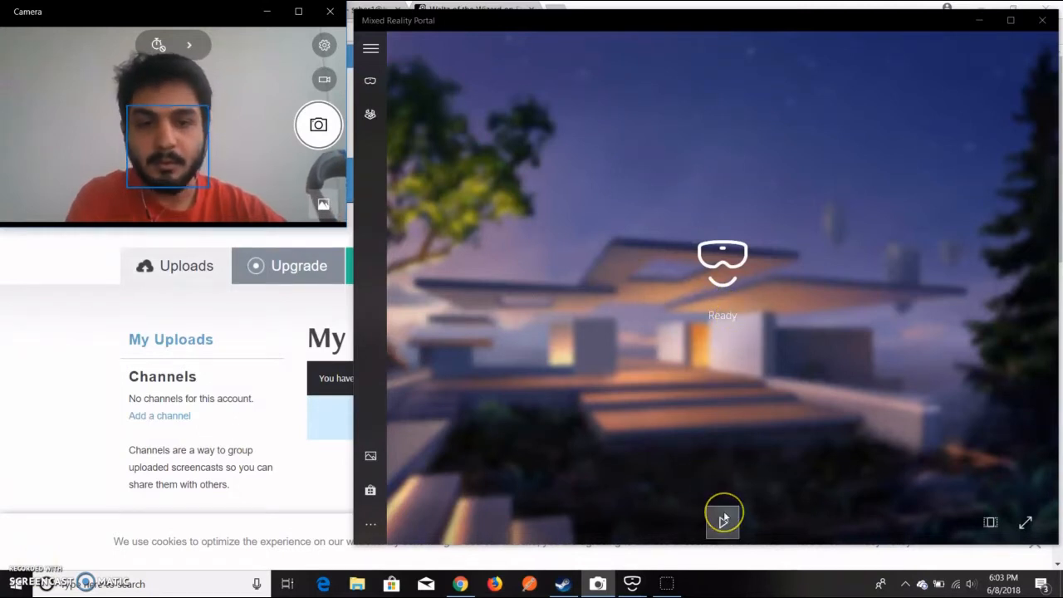
Start the mixed reality home and wait for the headset and controllers to connect
left_click(721, 521)
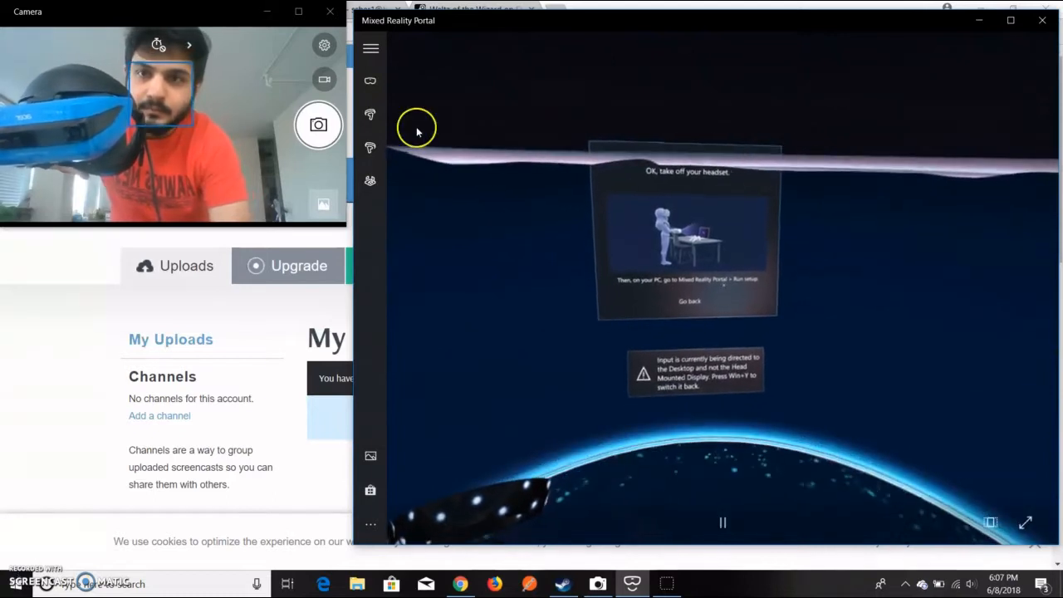
Expand the device status sidebar and run boundary setup
left_click(370, 48)
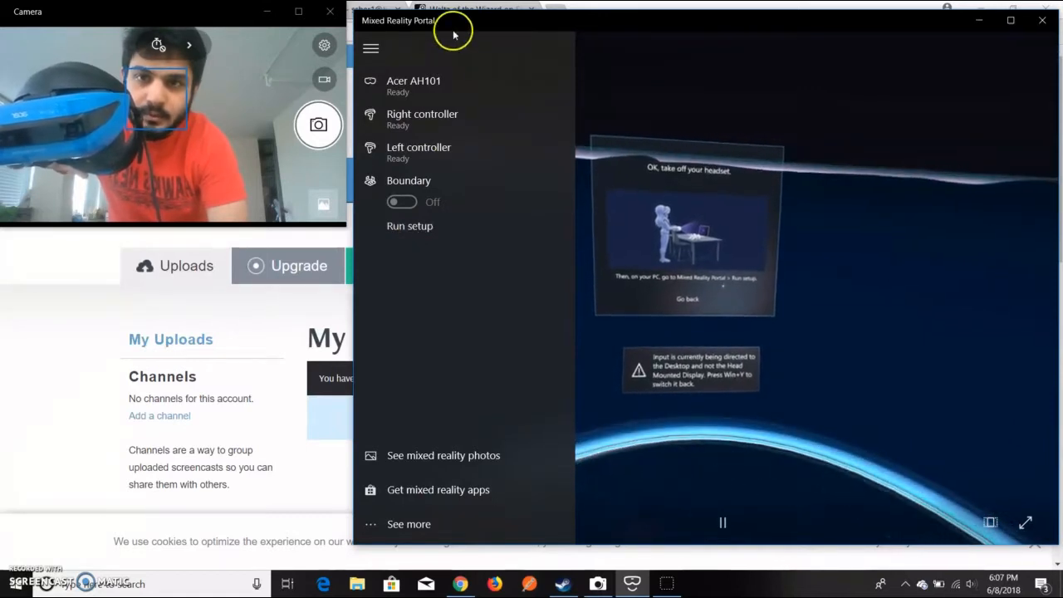
mouse_move(460, 60)
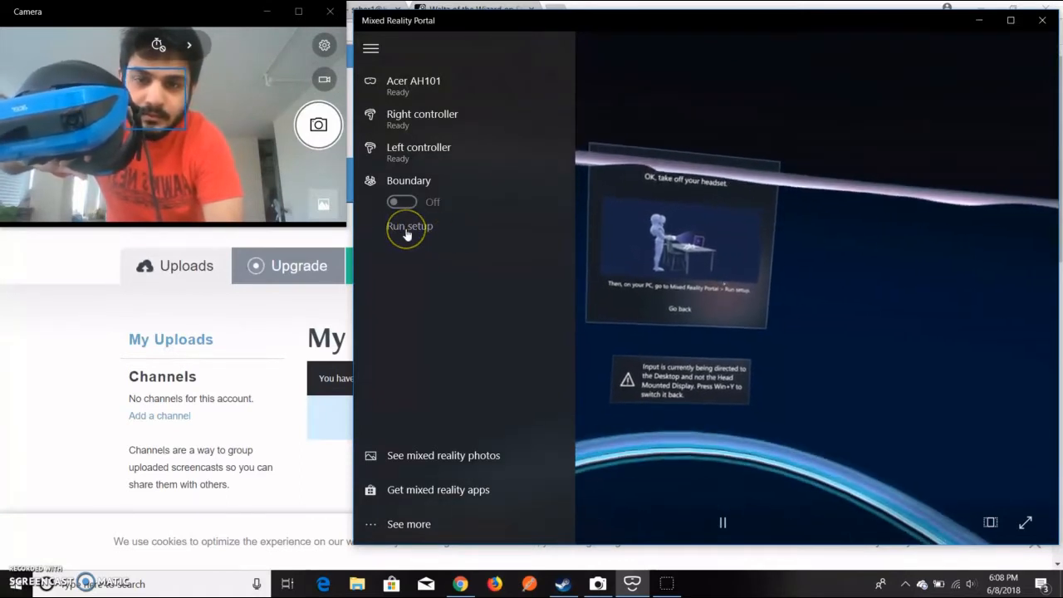
left_click(409, 226)
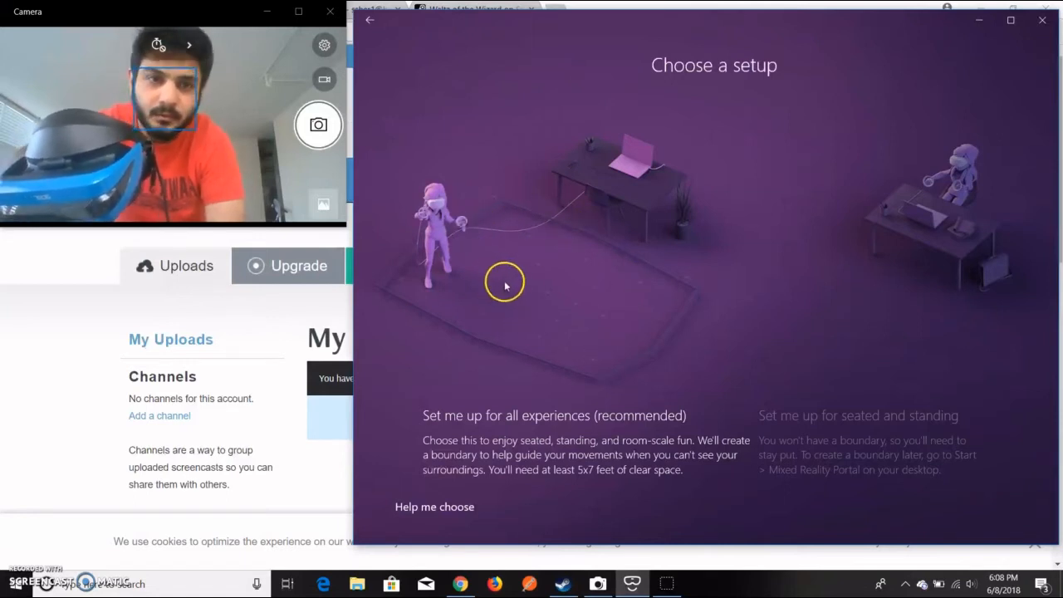
mouse_move(581, 293)
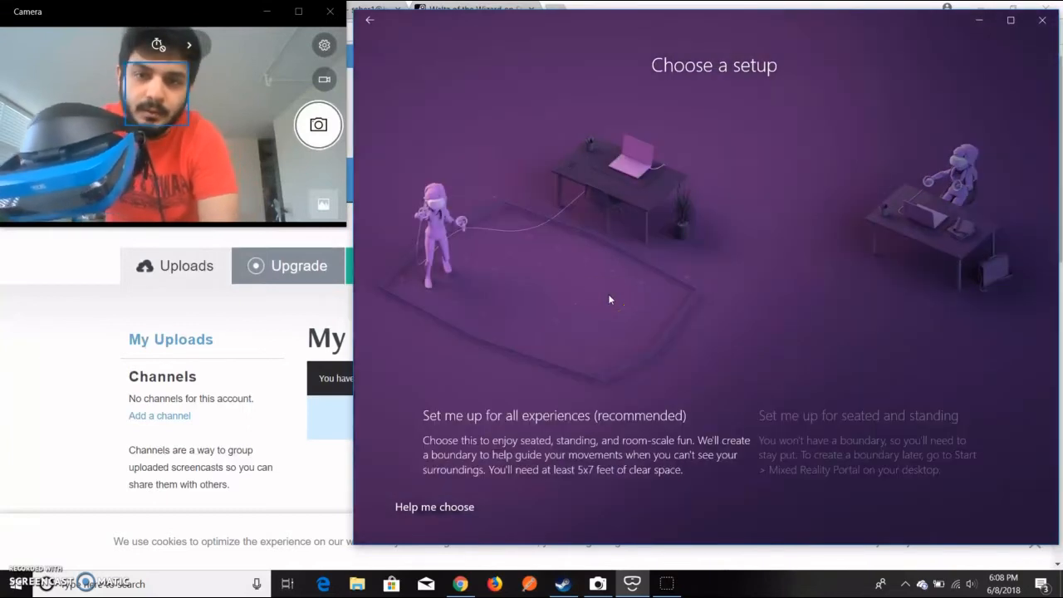
mouse_move(581, 291)
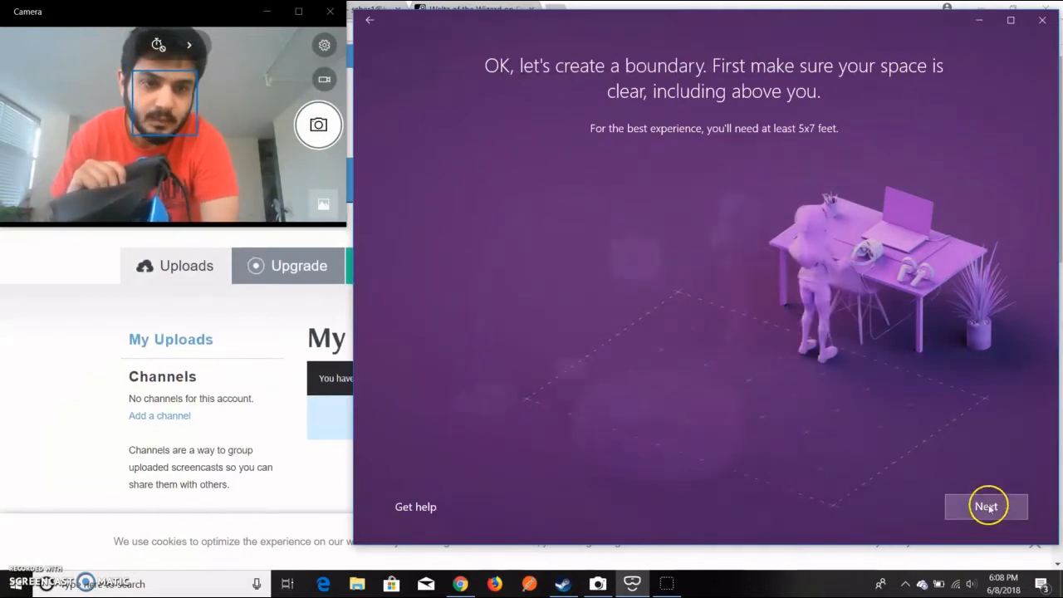
Continue past the clear-space instructions for the all-experiences setup
left_click(987, 507)
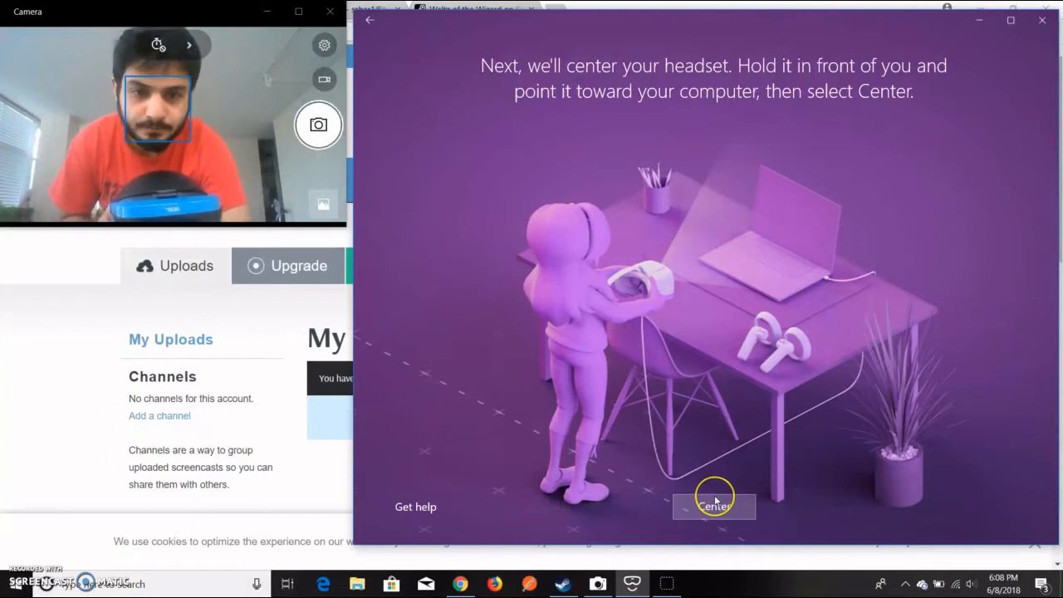
Center the headset toward the PC and begin tracing the boundary
left_click(714, 506)
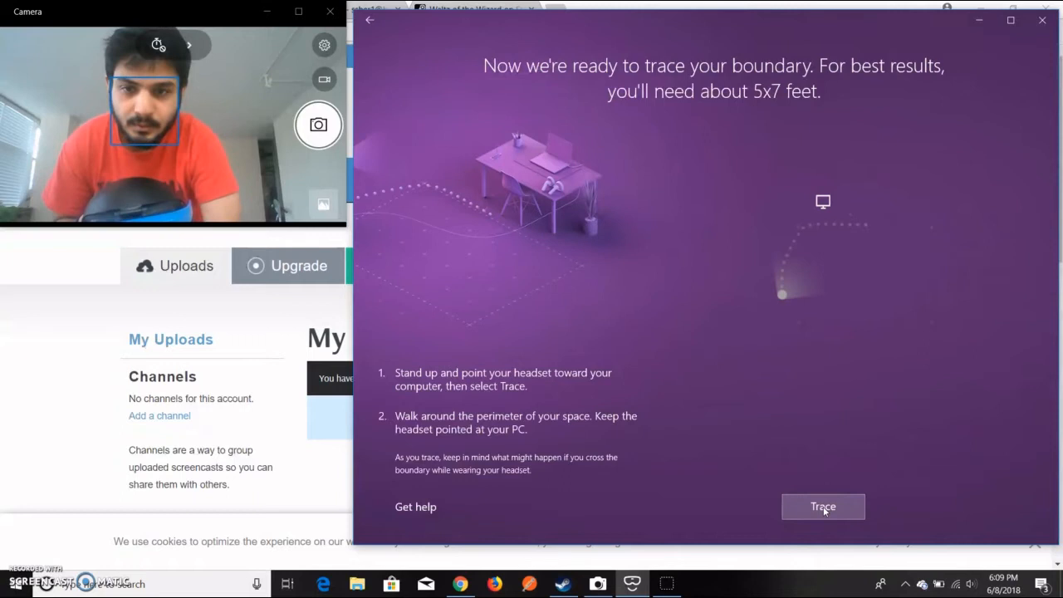
left_click(821, 506)
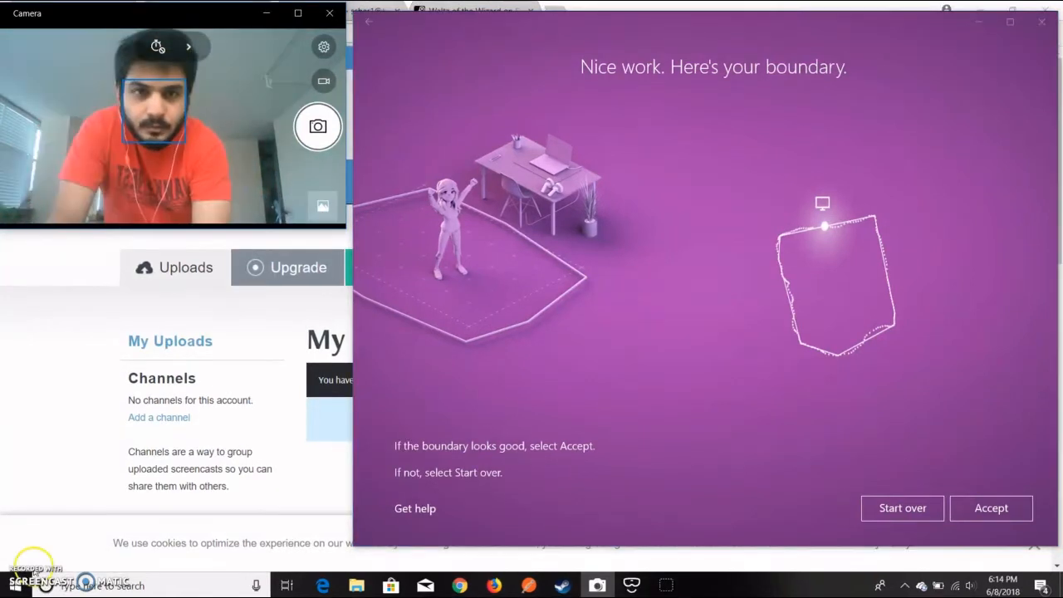
mouse_move(758, 411)
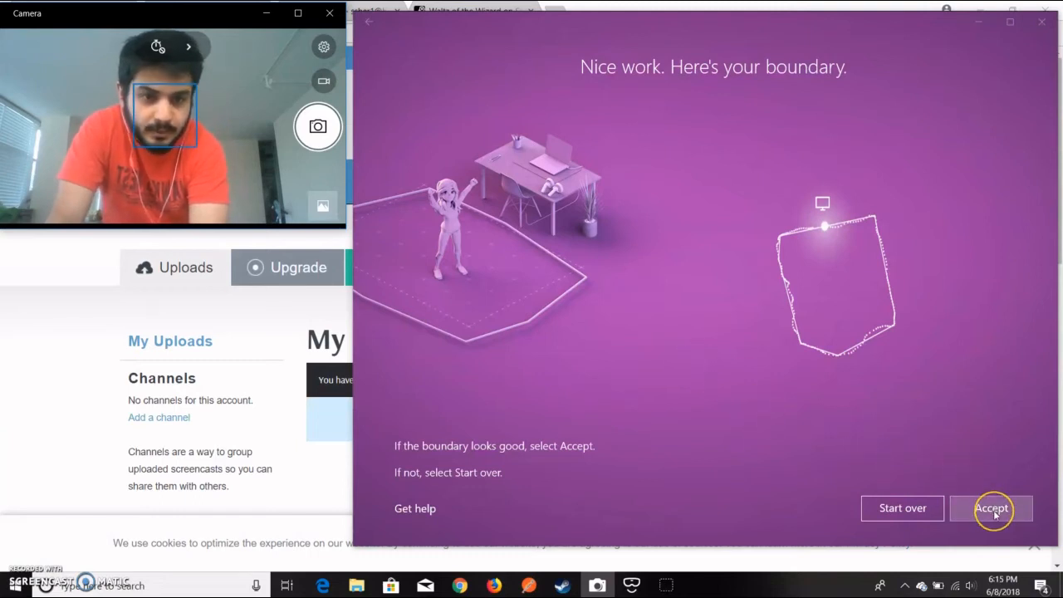
left_click(991, 507)
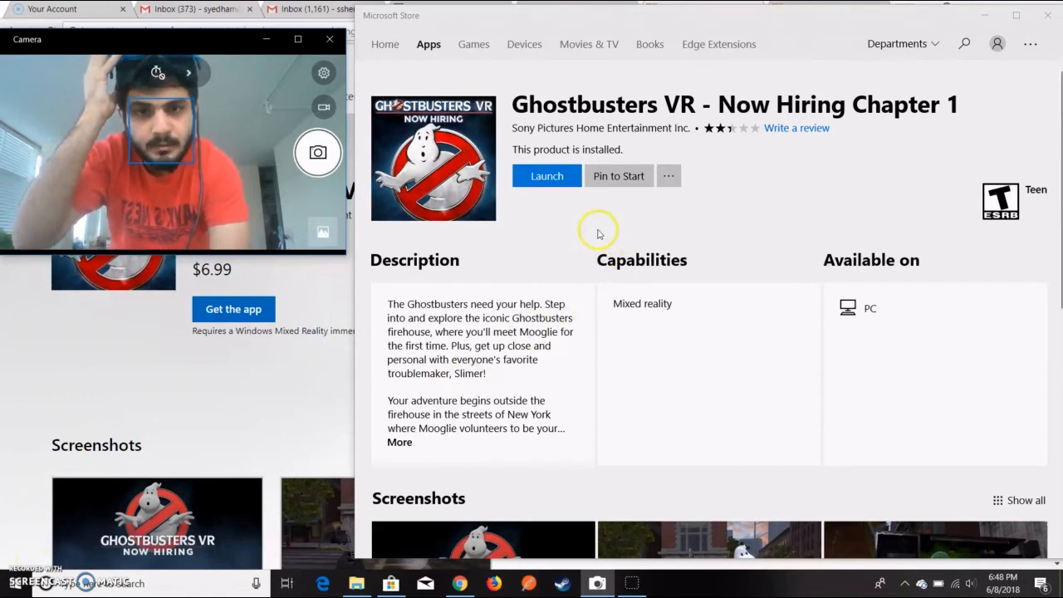
mouse_move(565, 205)
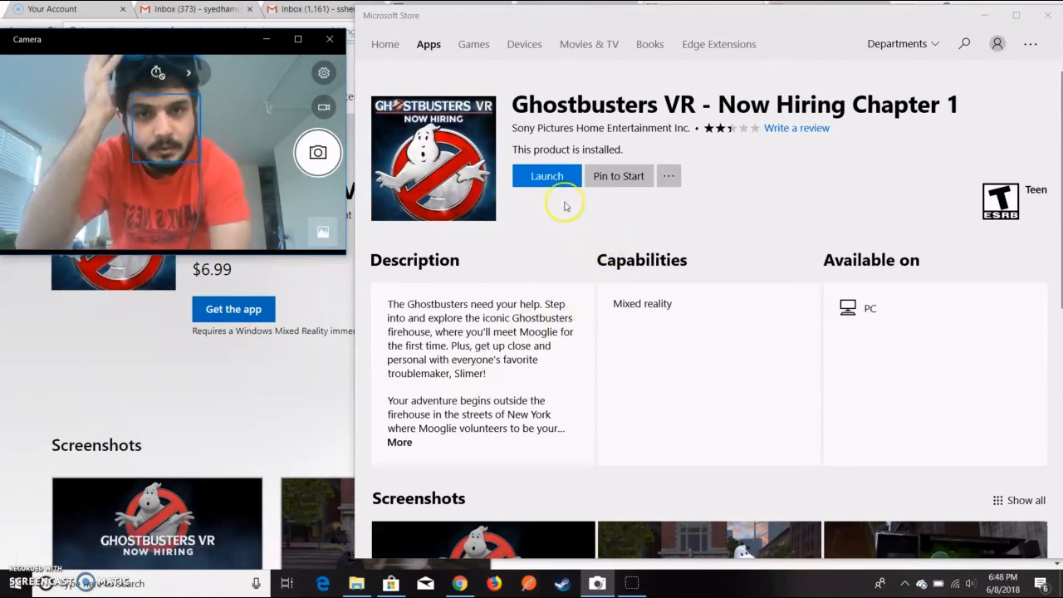
Launch Ghostbusters VR - Now Hiring Chapter 1 from its Store product page
left_click(546, 175)
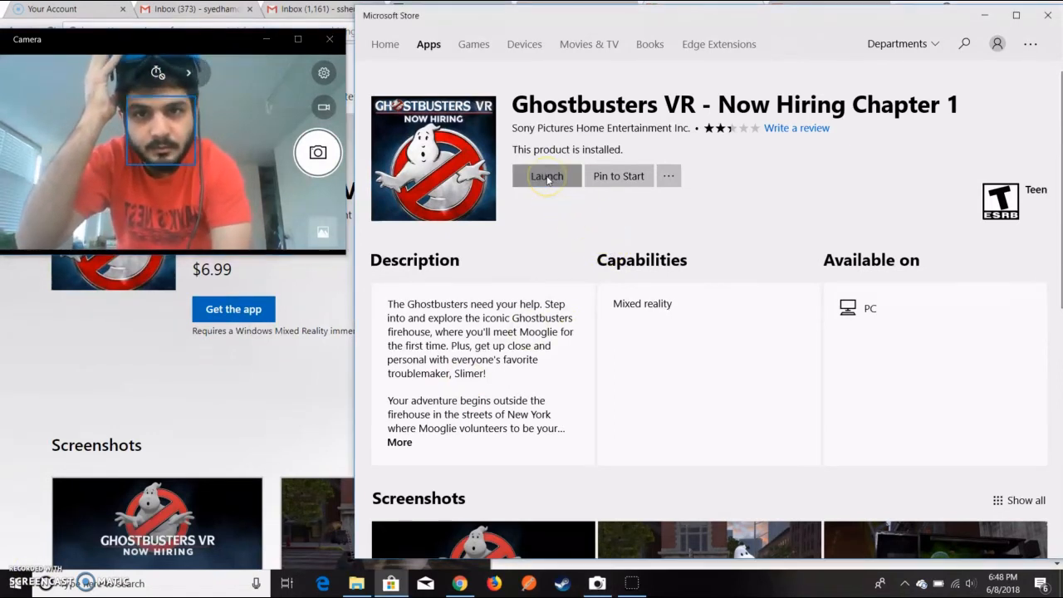
left_click(546, 175)
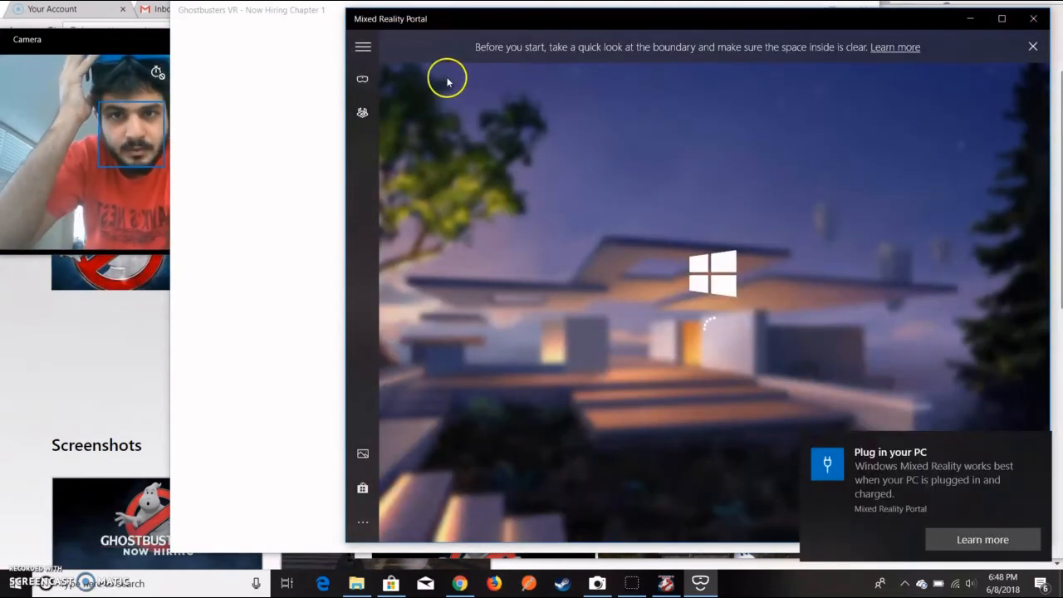
mouse_move(154, 92)
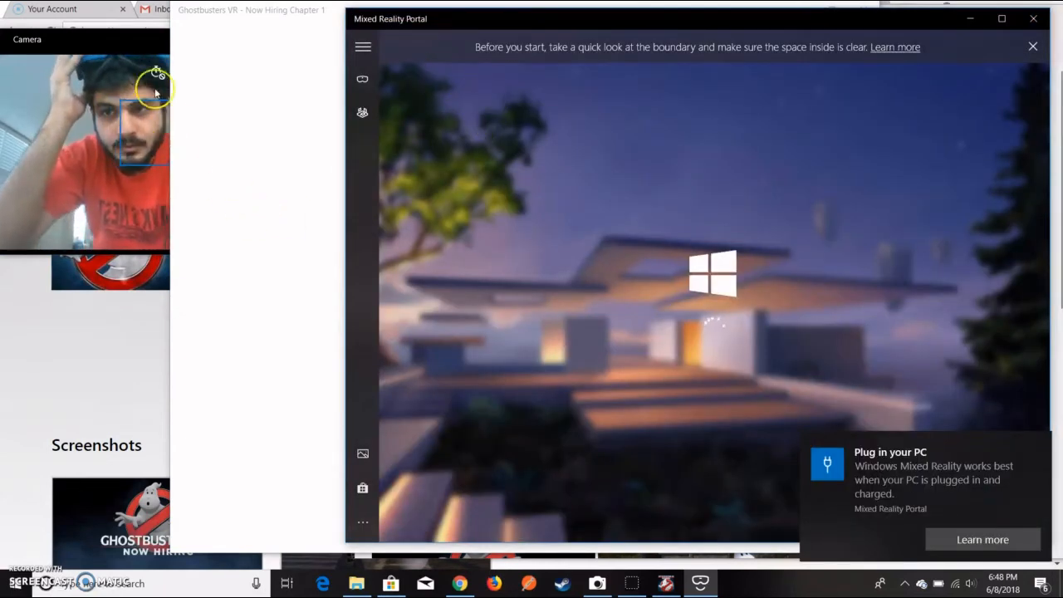